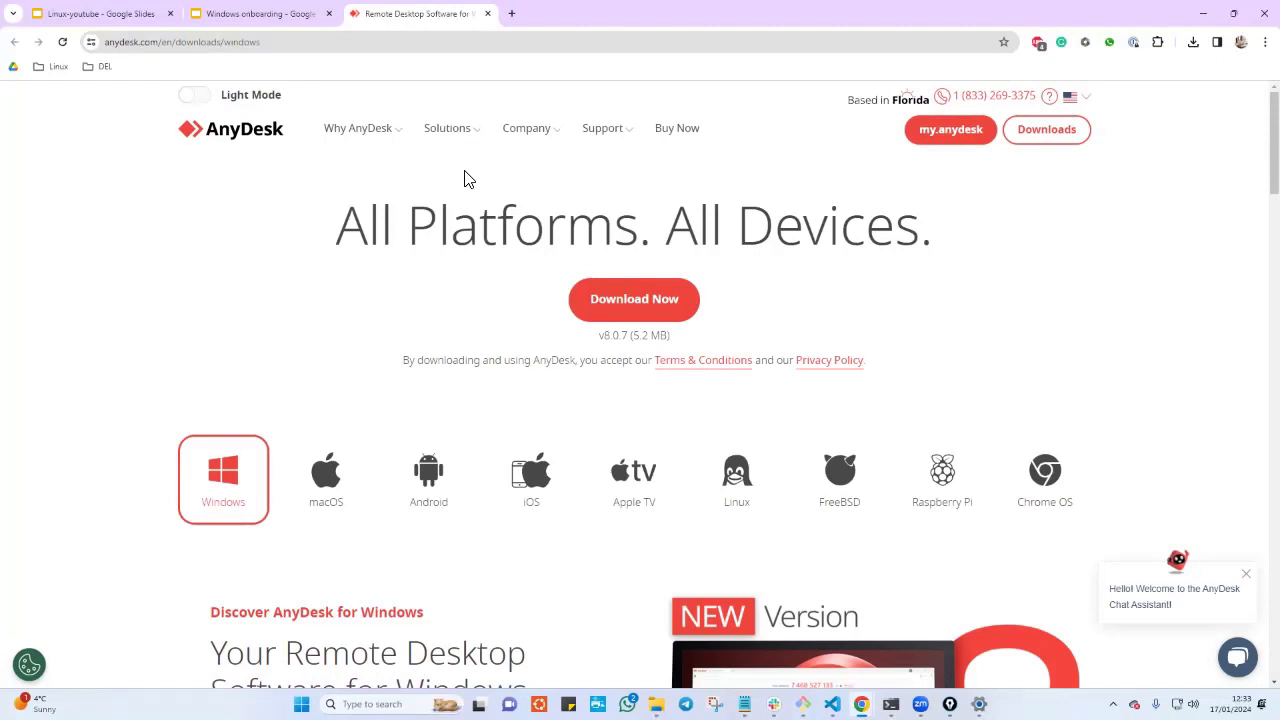
- Download the Windows AnyDesk installer from the AnyDesk downloads page
click(1245, 573)
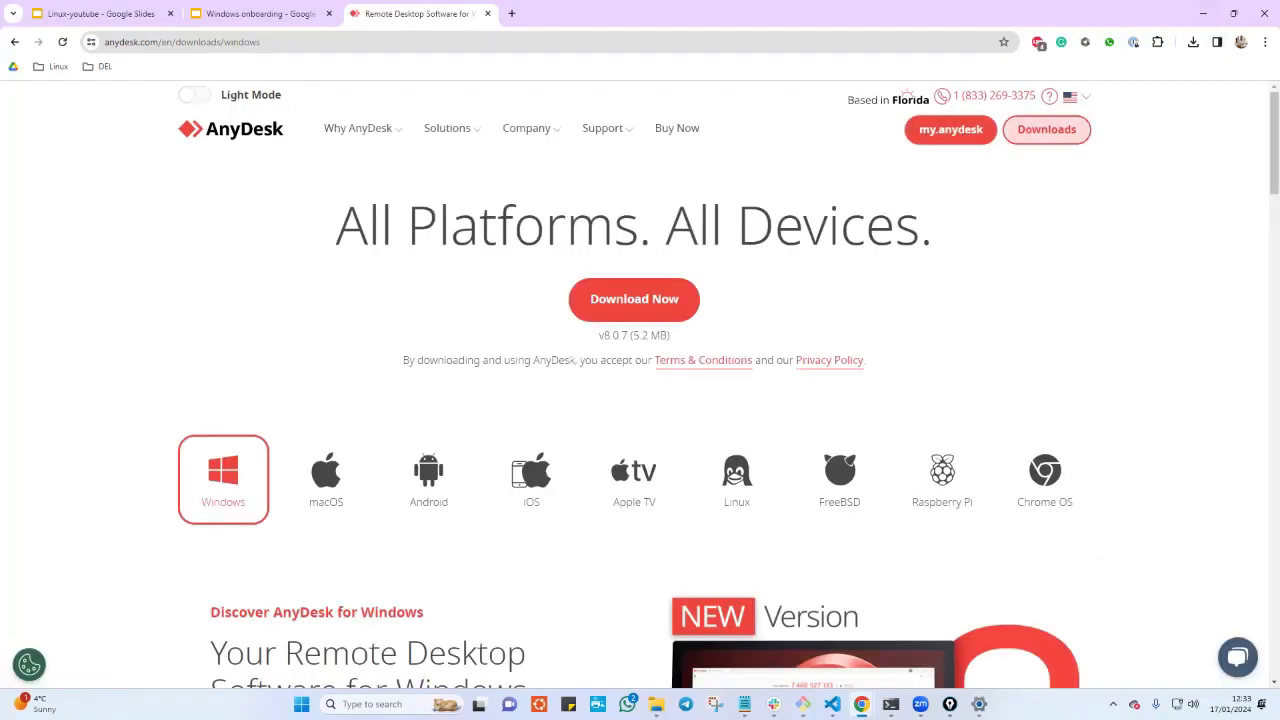
click(633, 299)
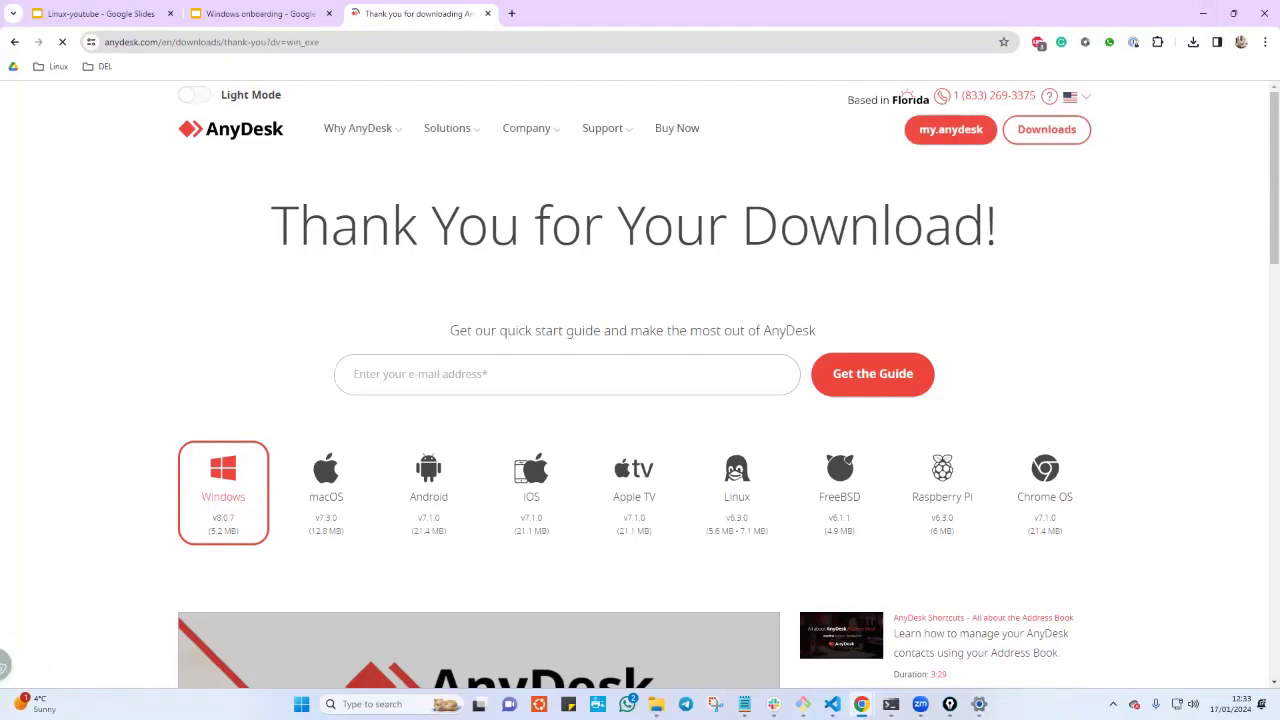
click(1192, 42)
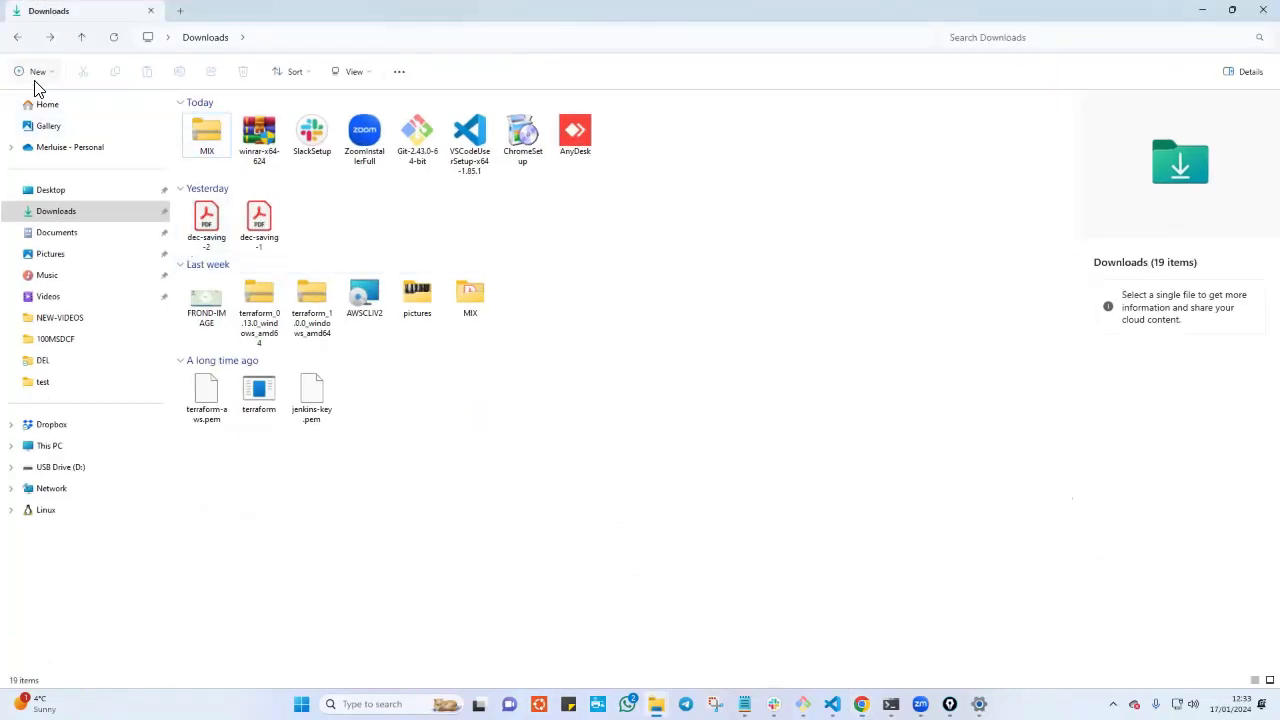
- Go to the Downloads folder and bring up the downloaded AnyDesk file's options
click(49, 445)
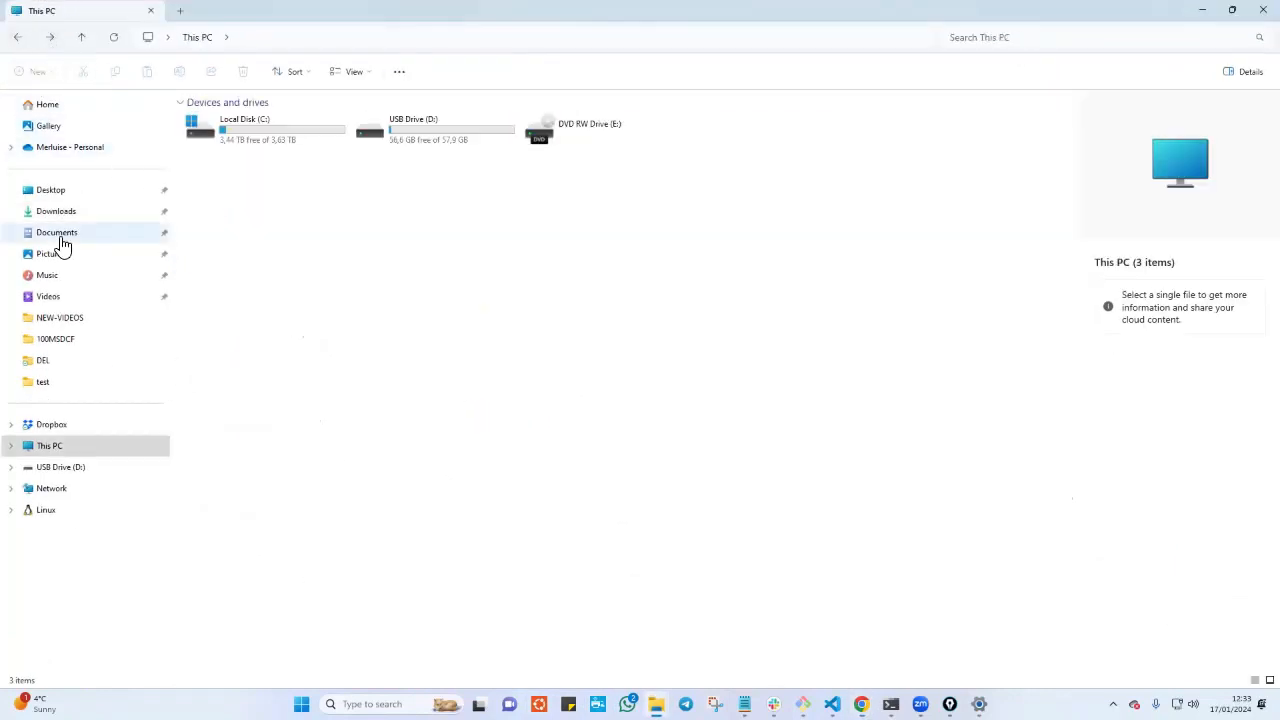
click(56, 210)
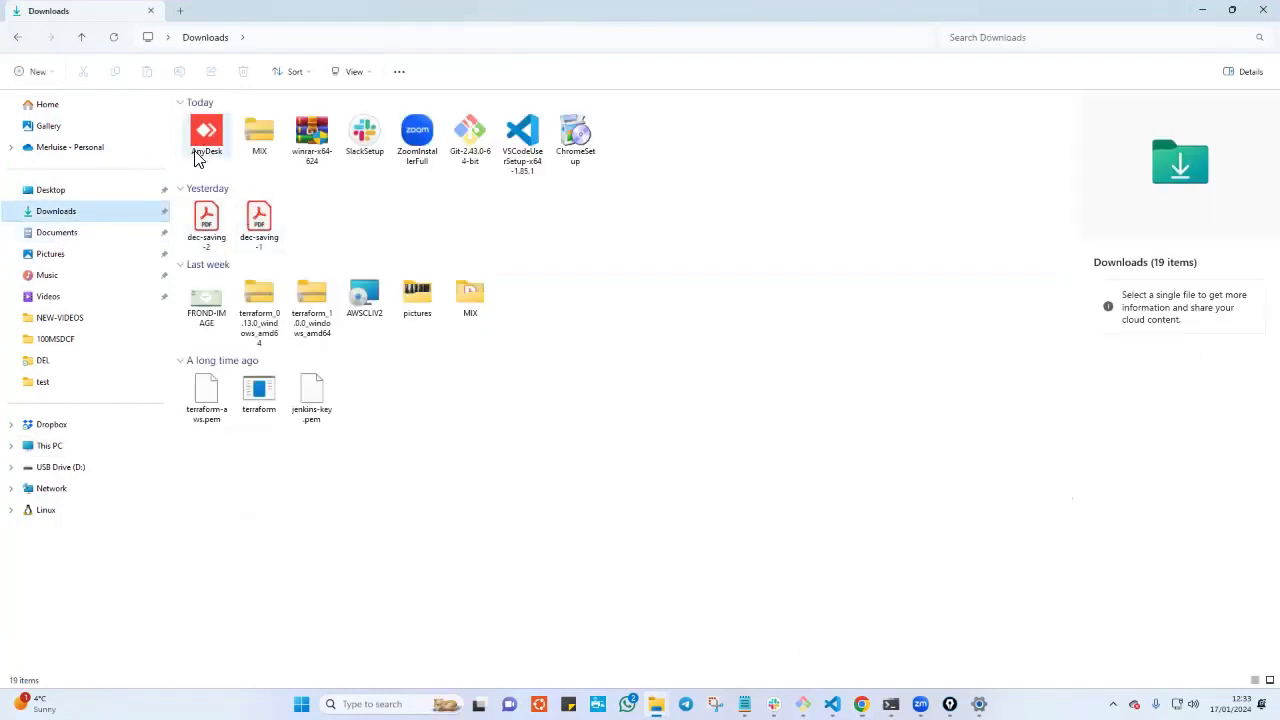
mouse_move(206, 135)
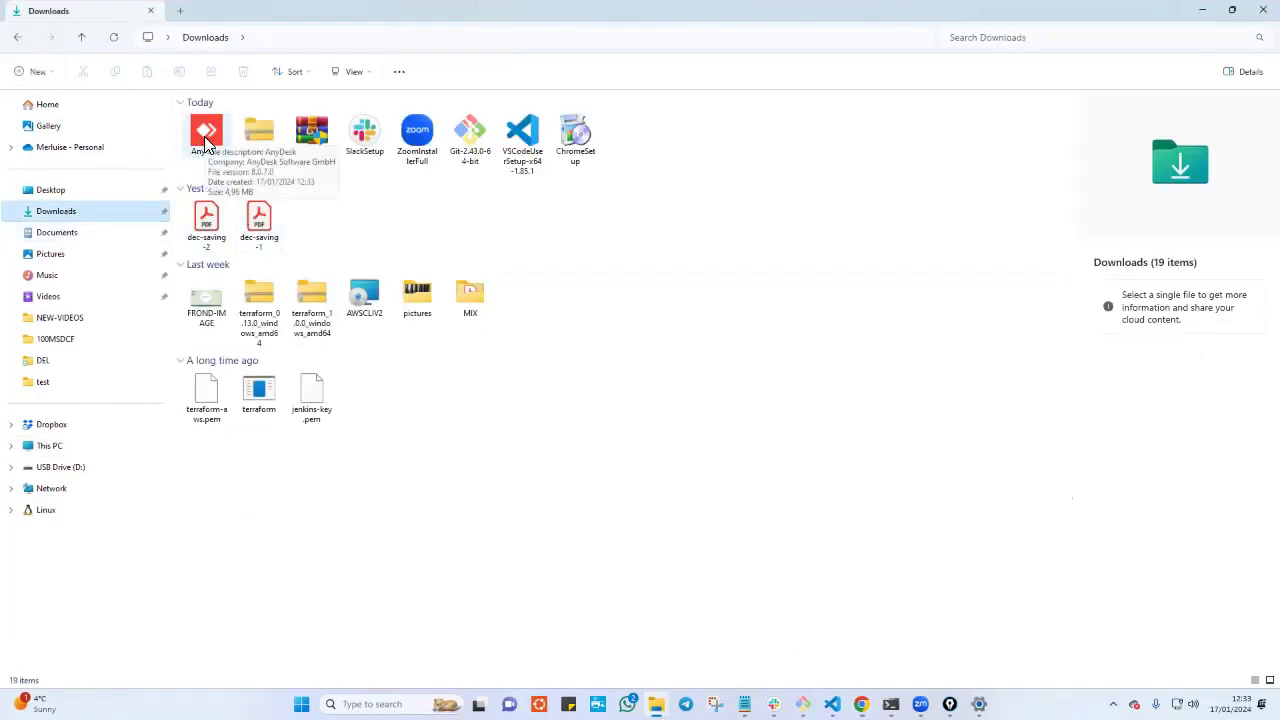
right_click(206, 135)
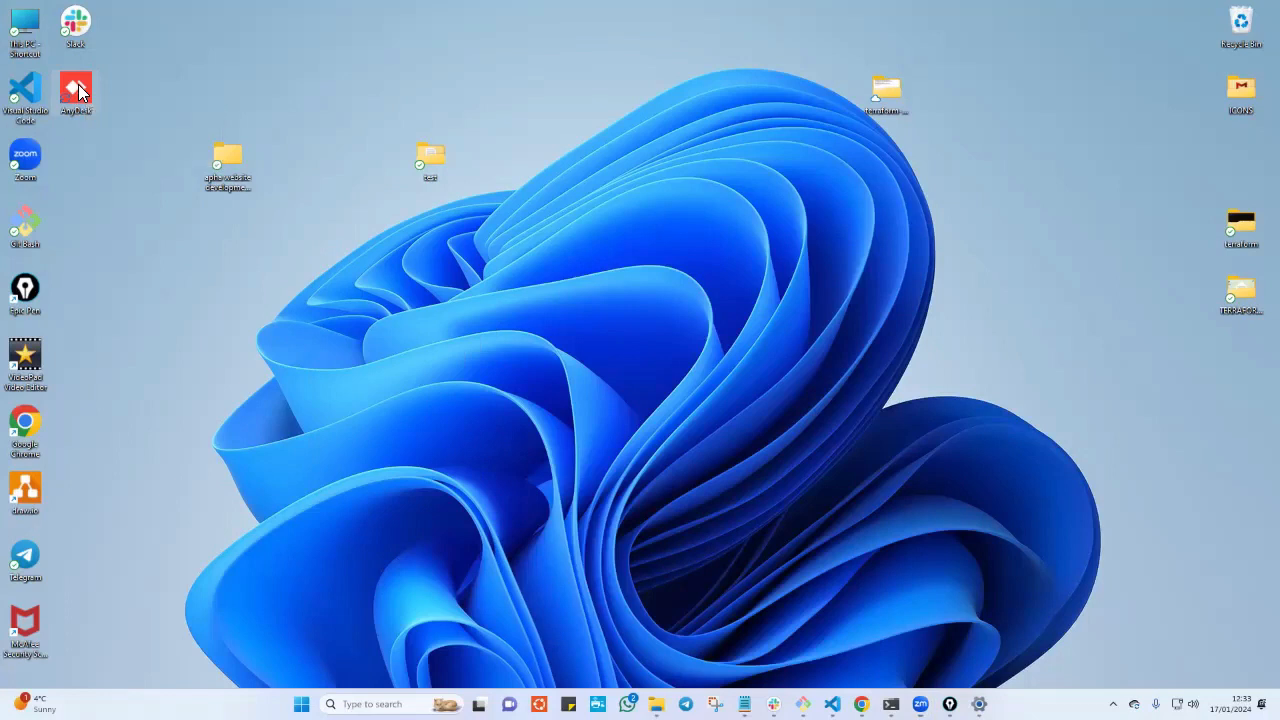
- Launch AnyDesk from its desktop icon to show this device's address
double_click(76, 88)
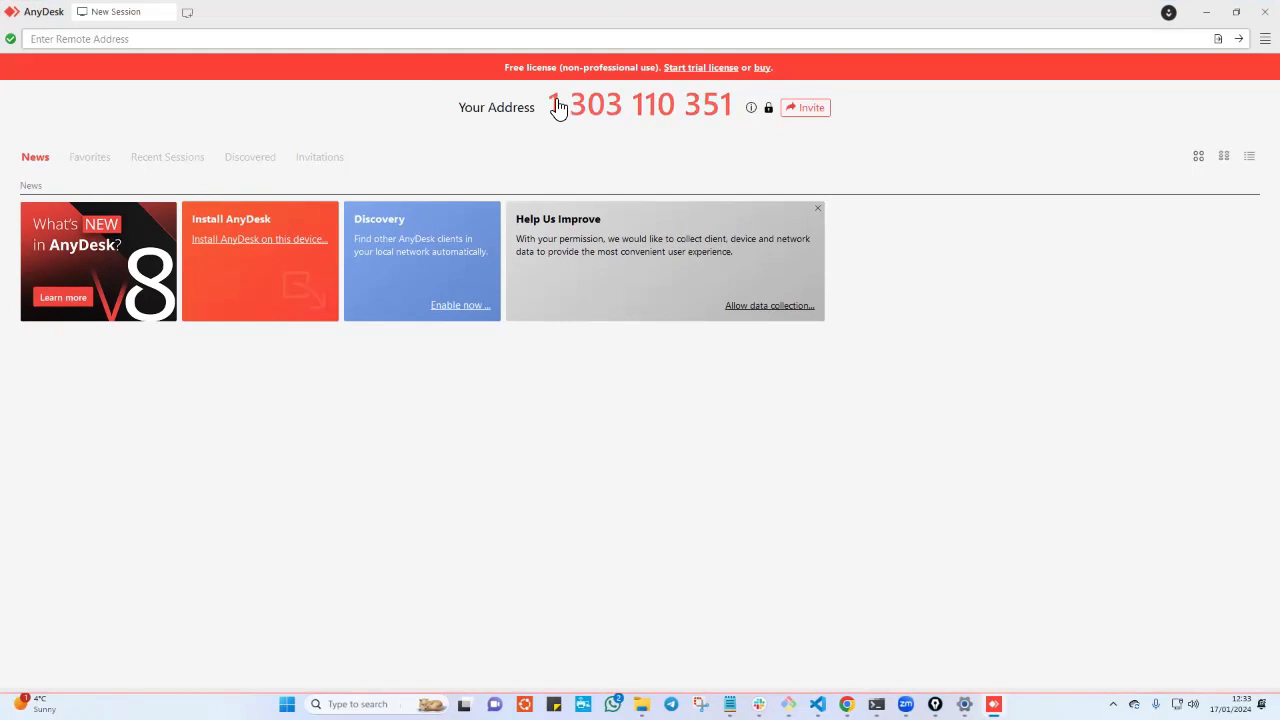
mouse_move(649, 114)
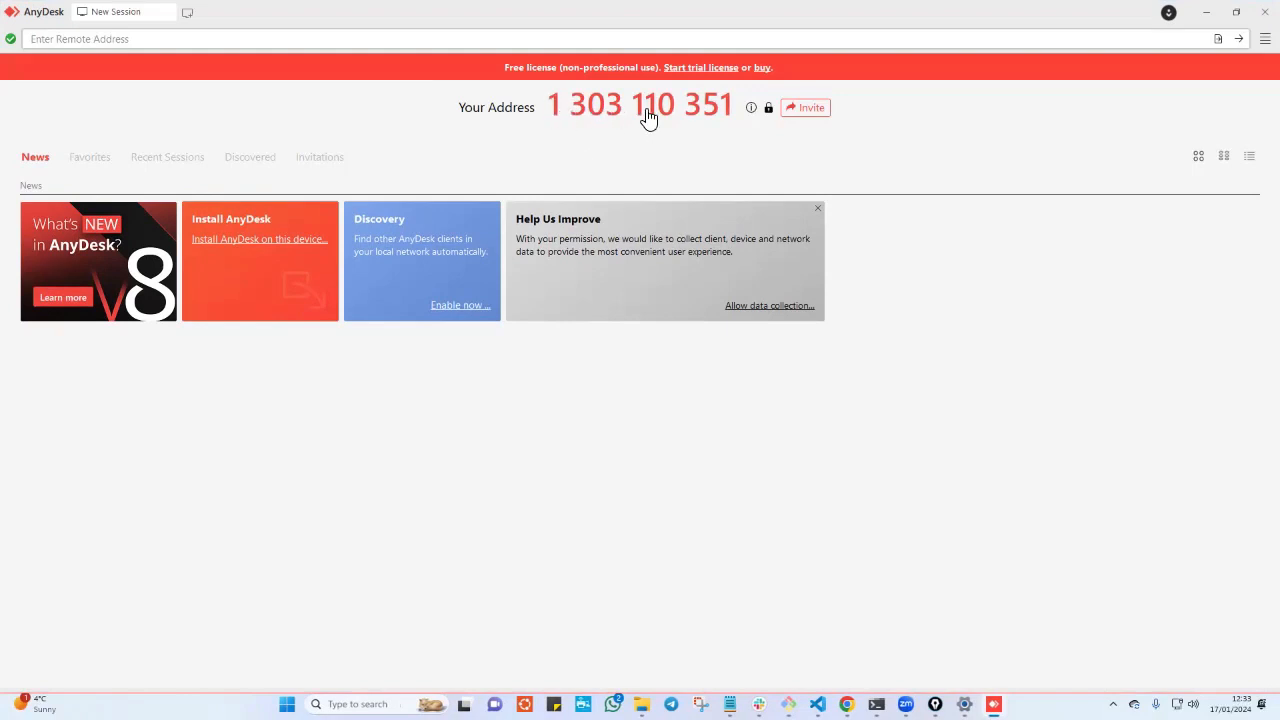
mouse_move(695, 113)
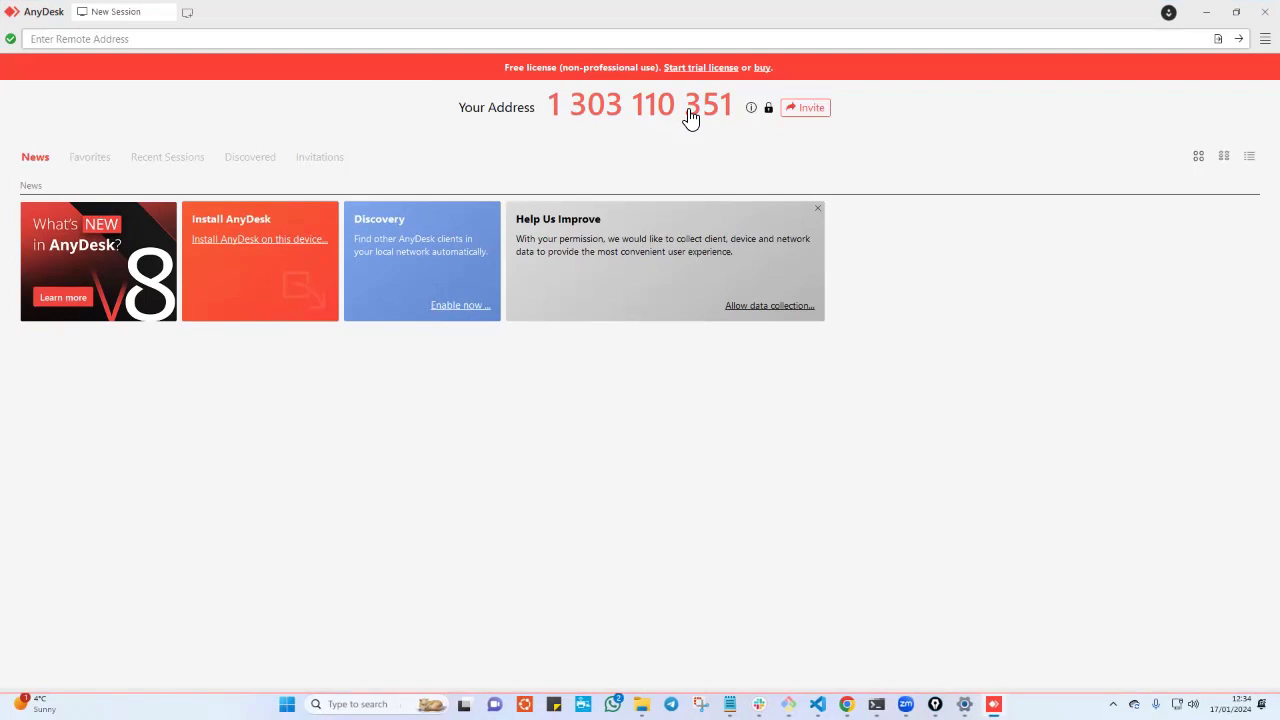
mouse_move(575, 95)
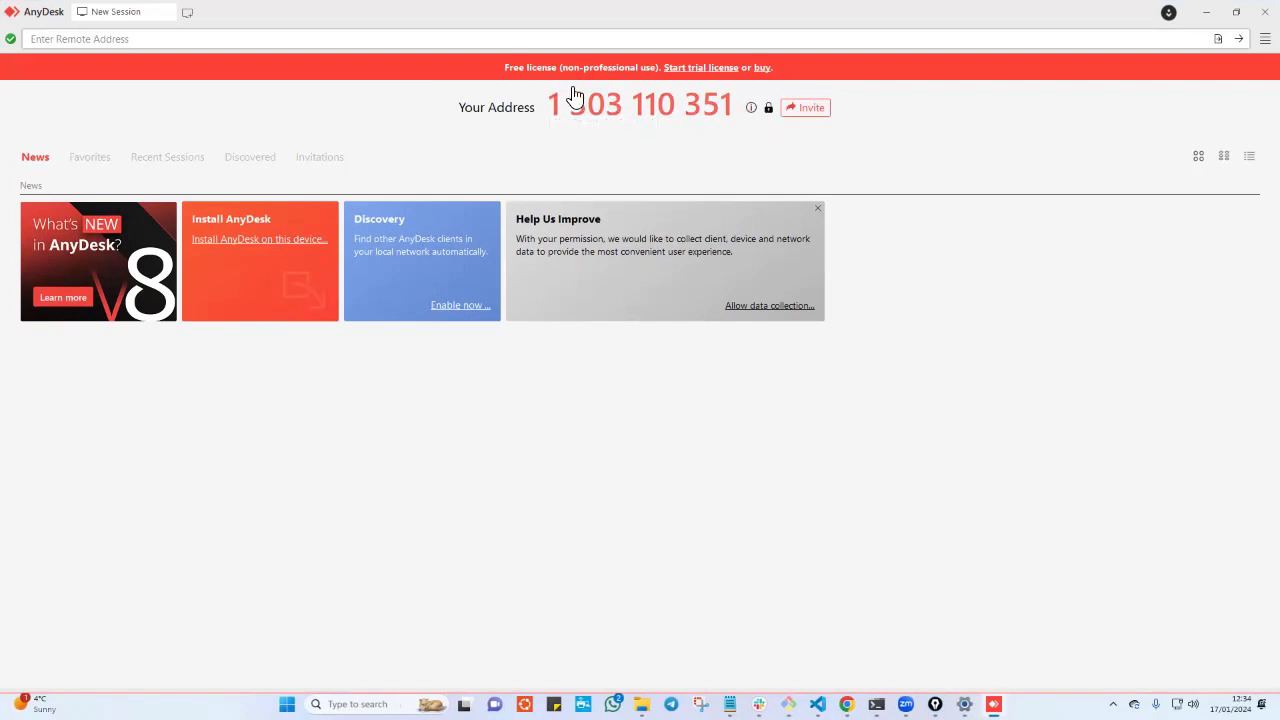
click(150, 39)
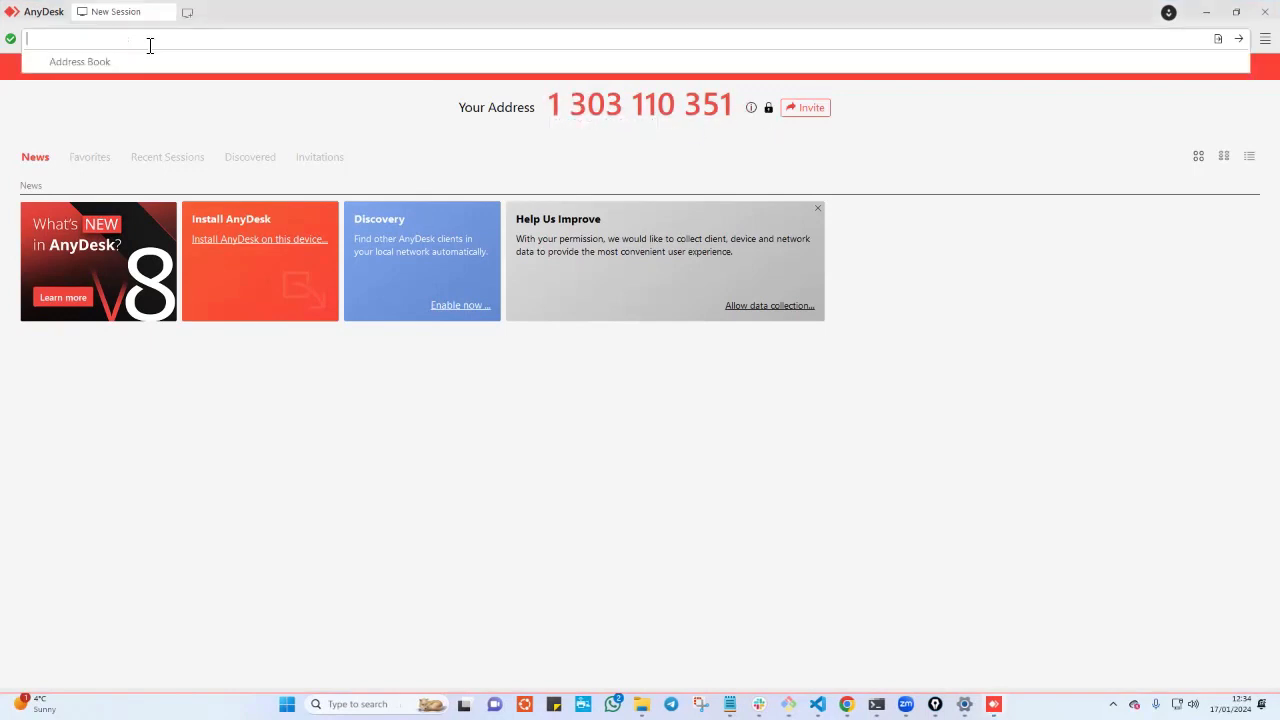
mouse_move(614, 31)
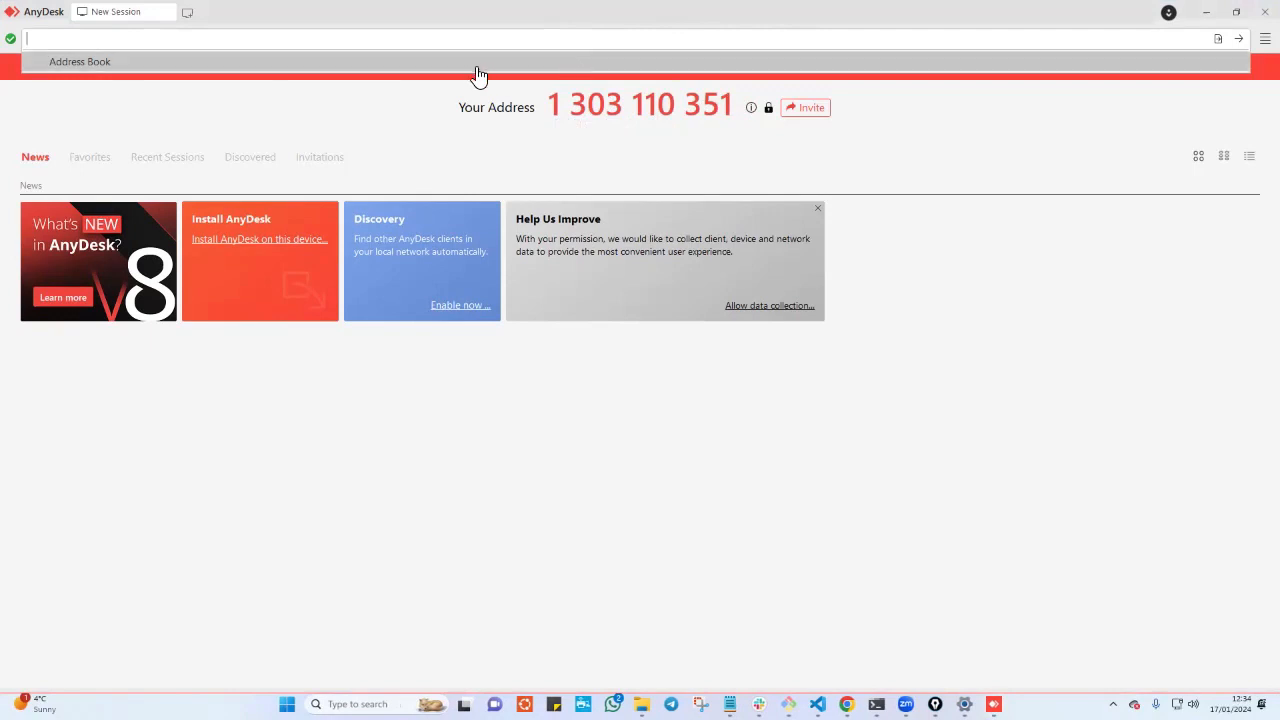
text(125145185)
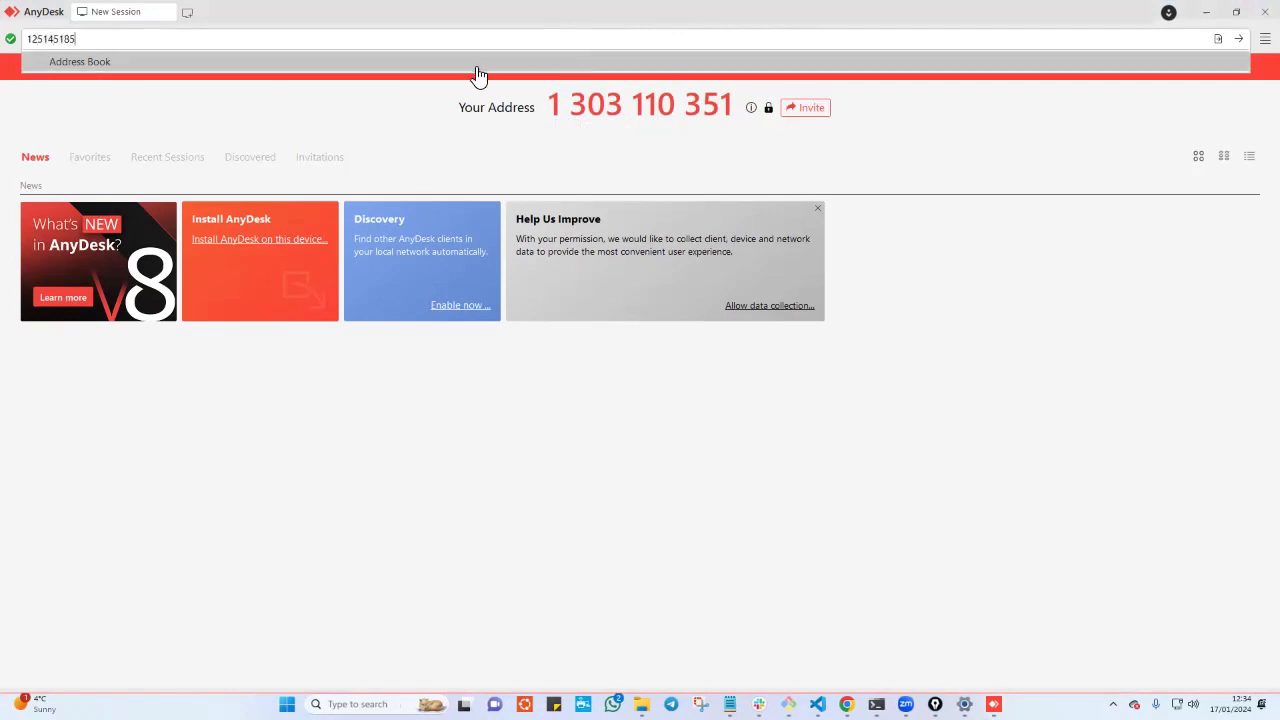
text(5)
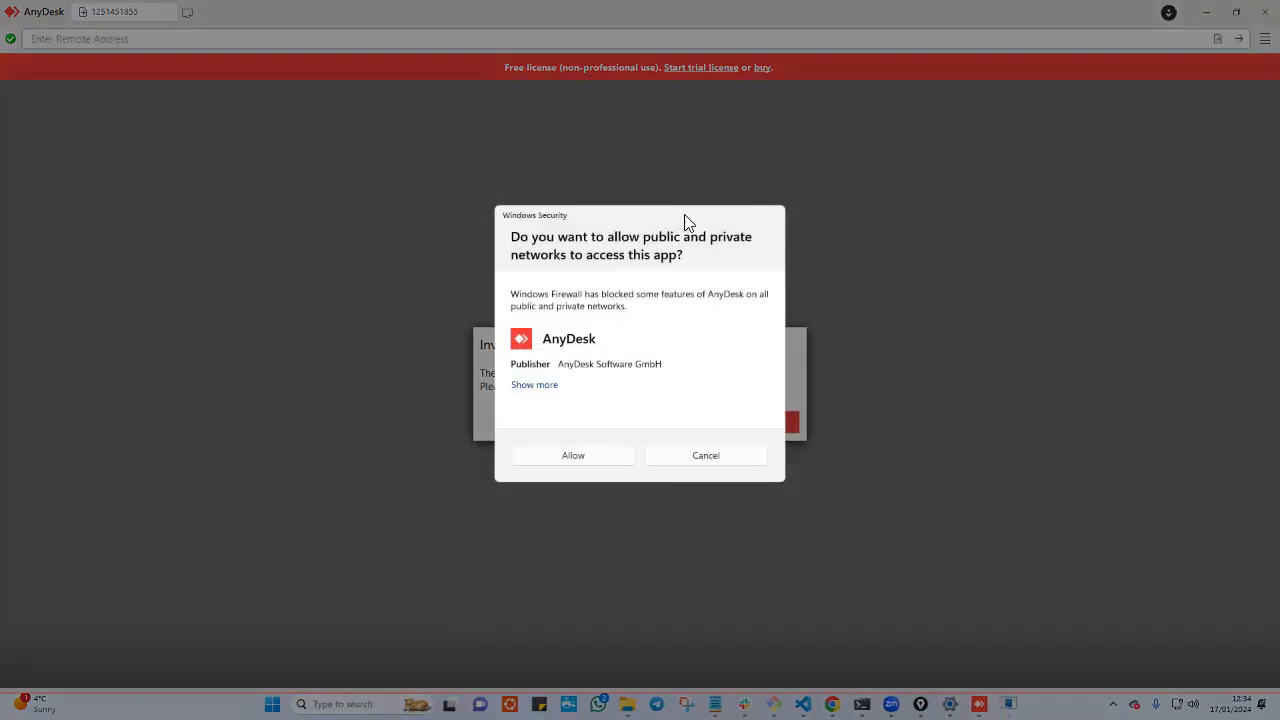
mouse_move(640, 257)
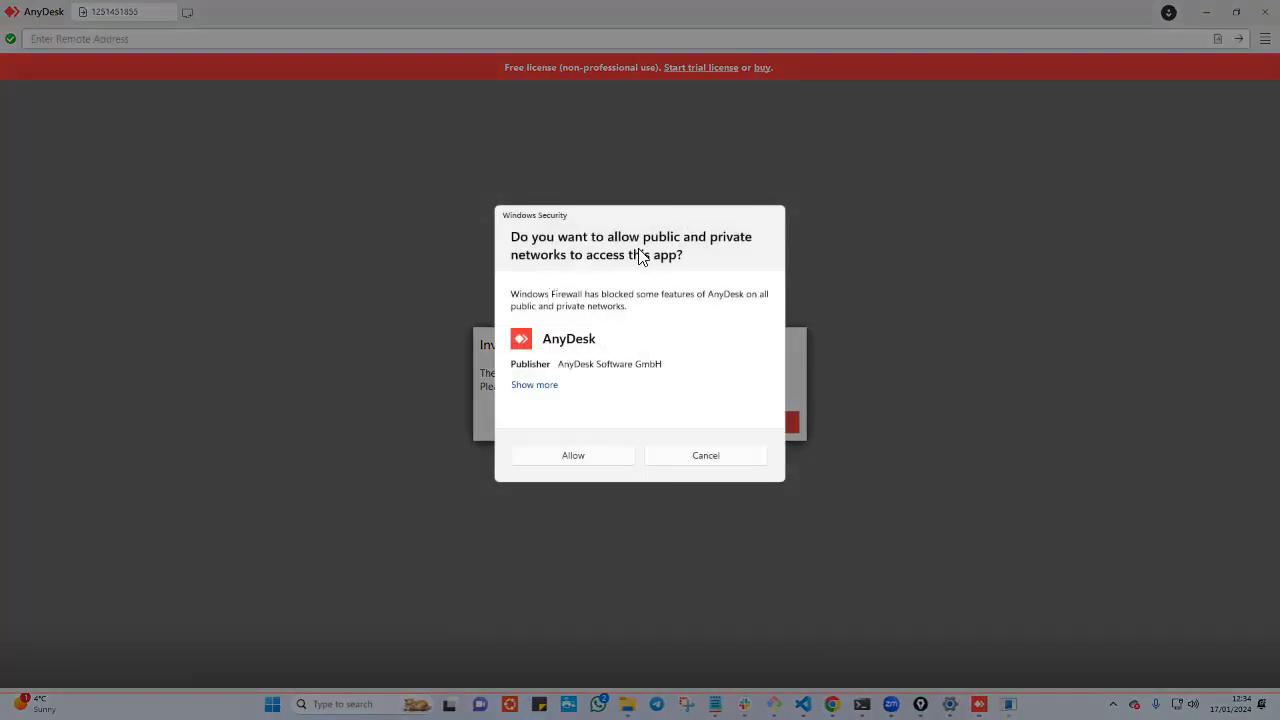
mouse_move(590, 275)
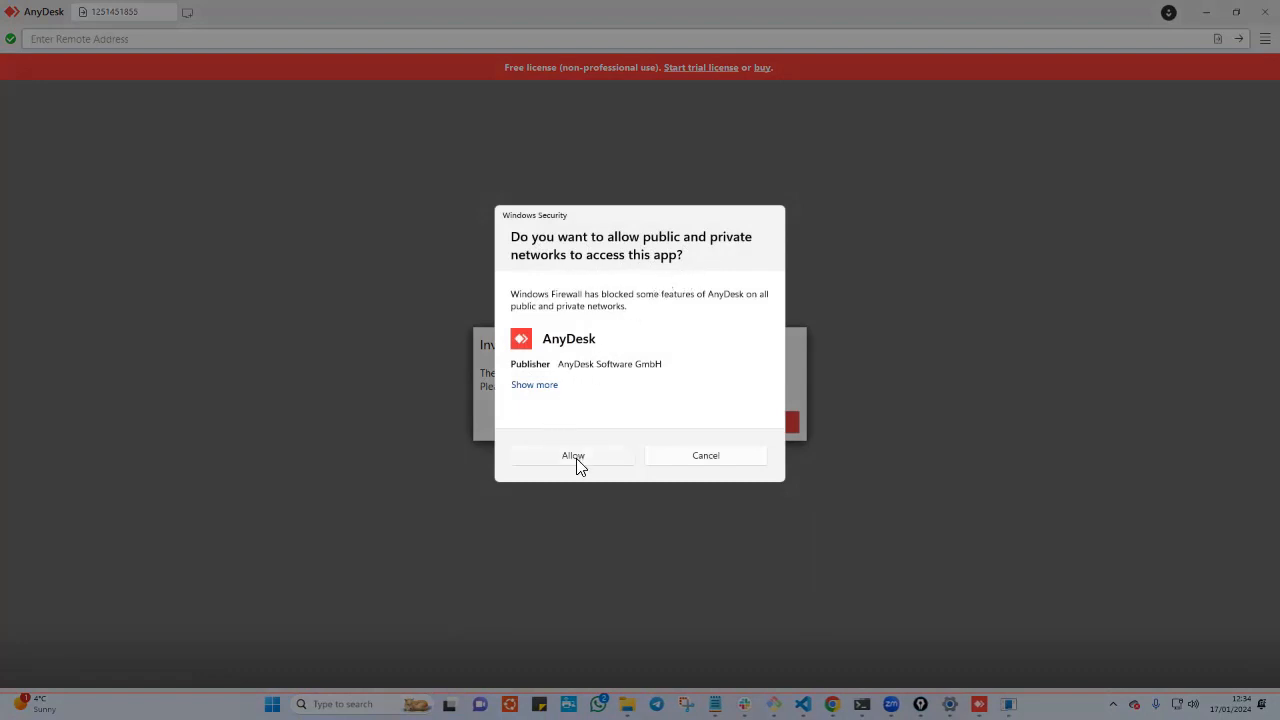
- Allow AnyDesk through the Windows firewall on public and private networks
click(573, 455)
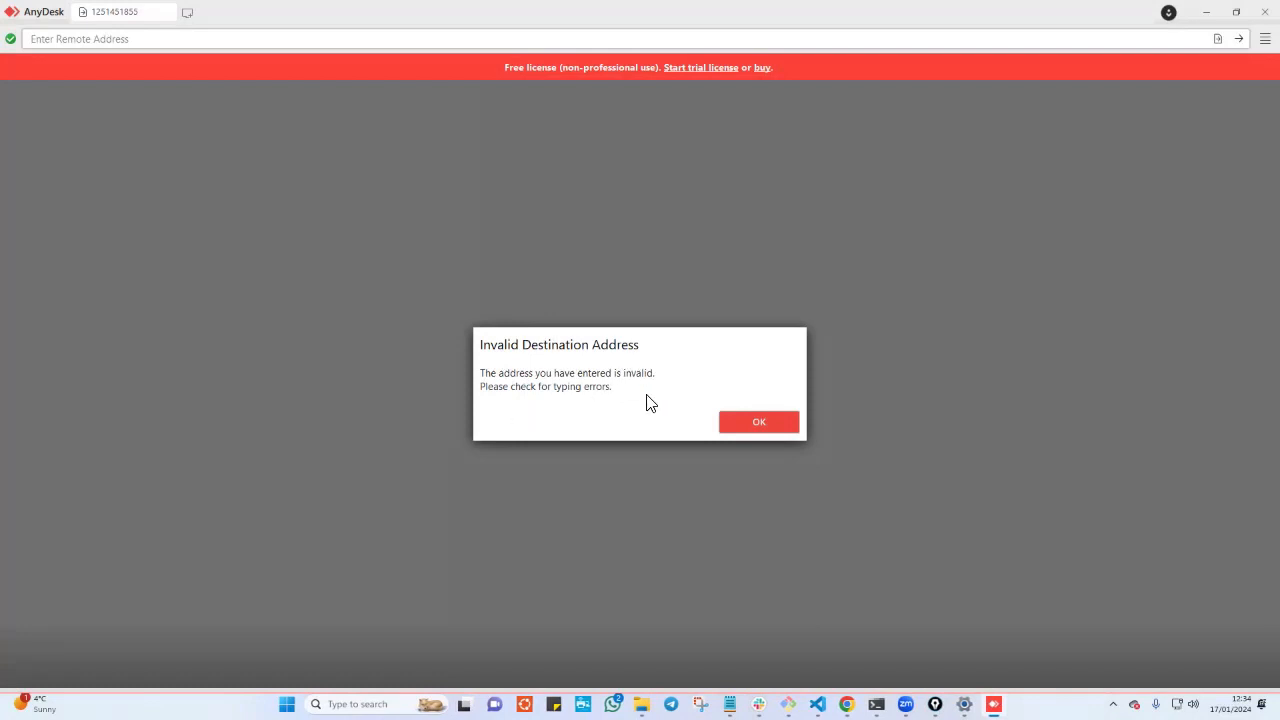
mouse_move(252, 196)
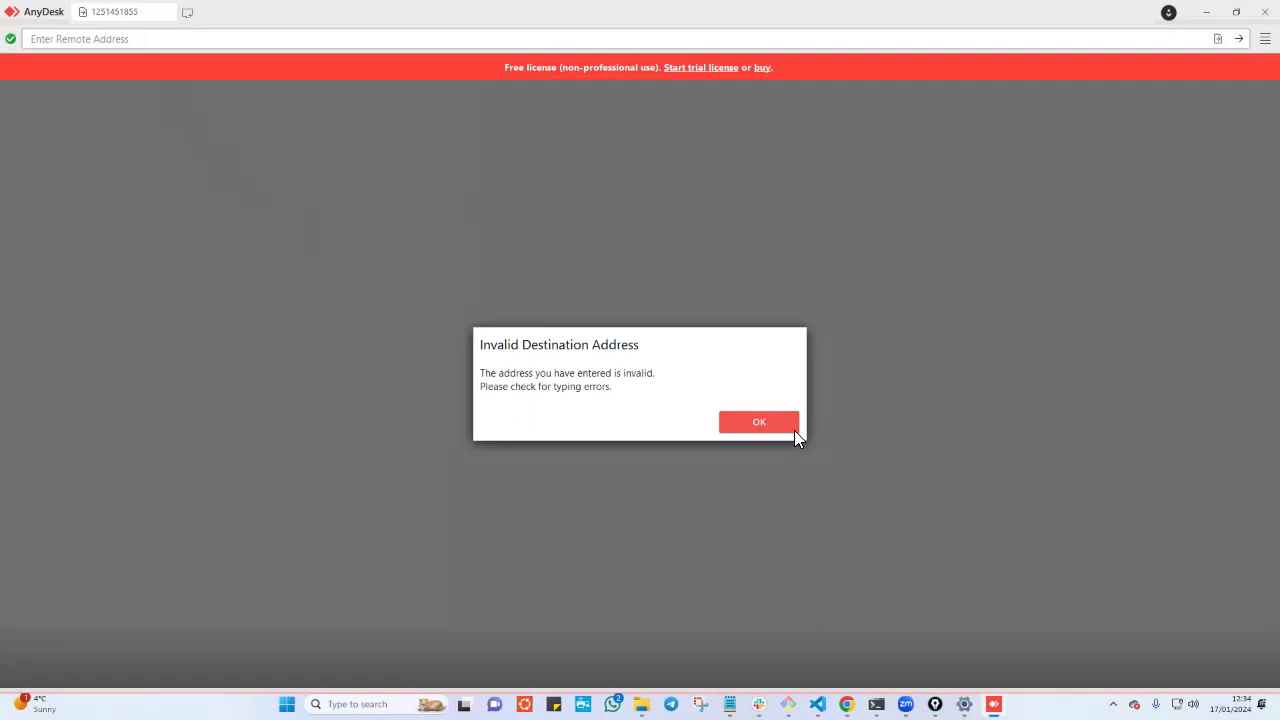
- Dismiss the Invalid Destination Address warning with OK
click(758, 421)
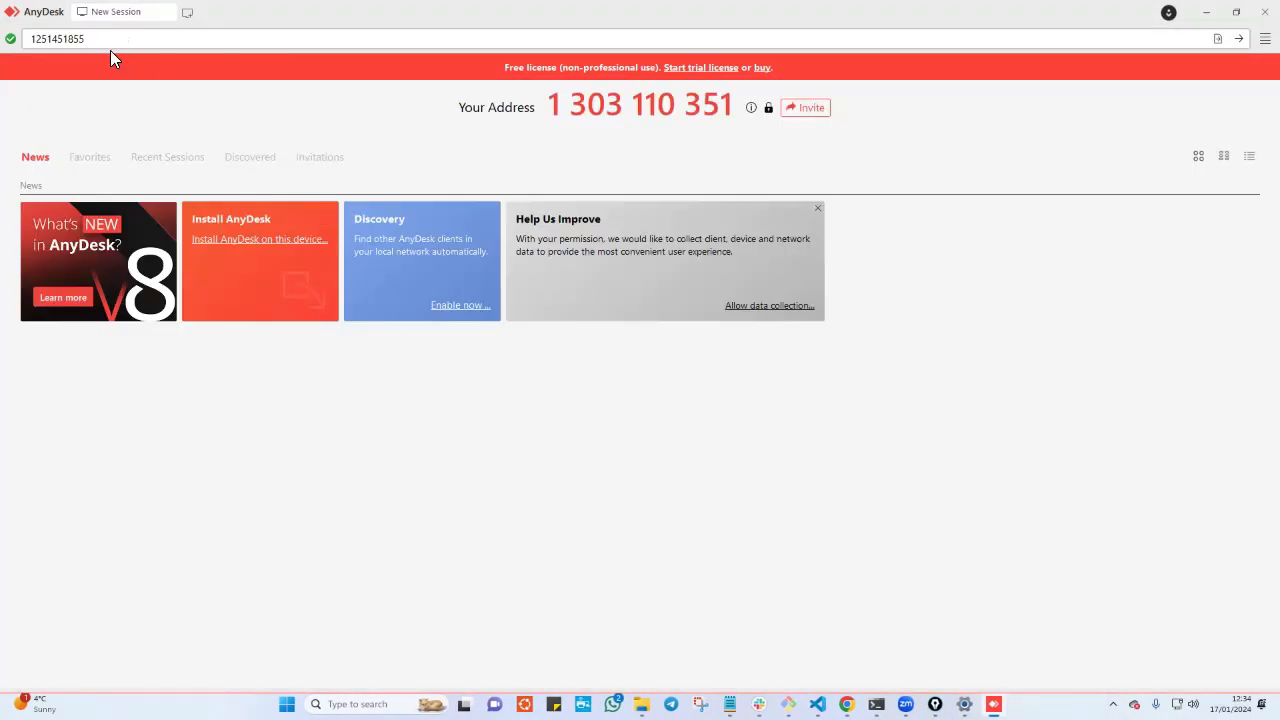
mouse_move(730, 278)
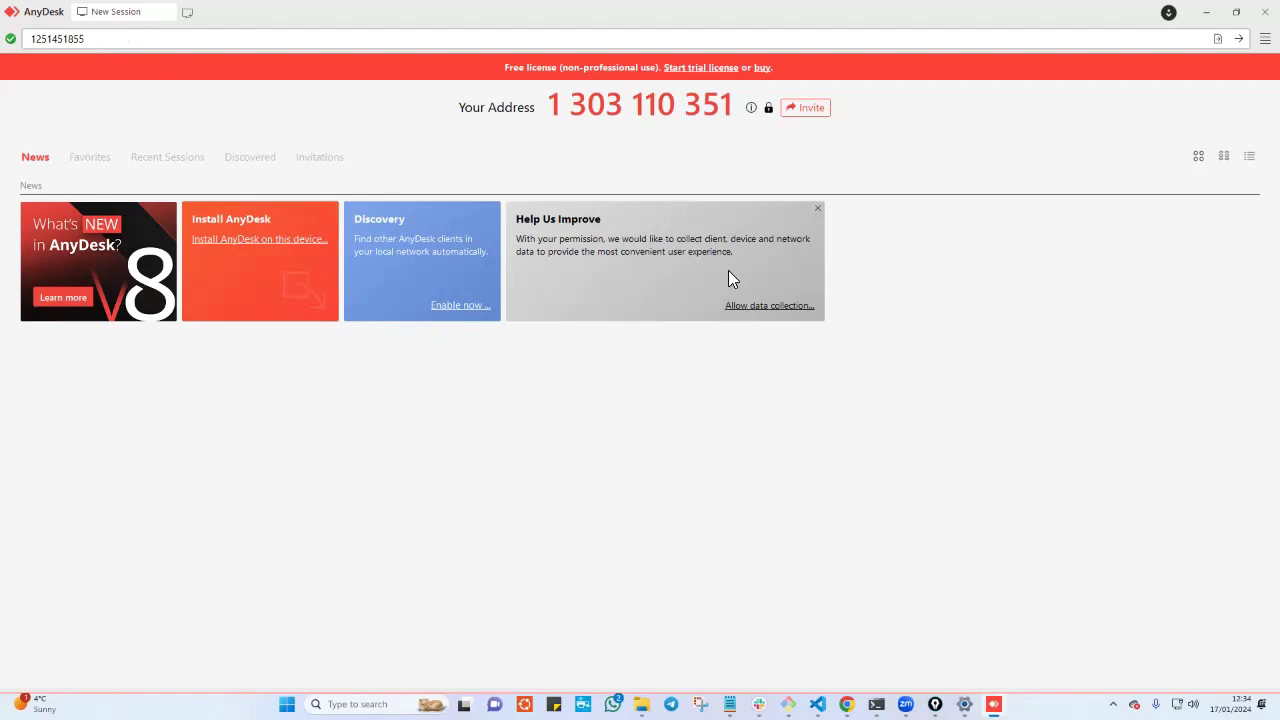
mouse_move(733, 278)
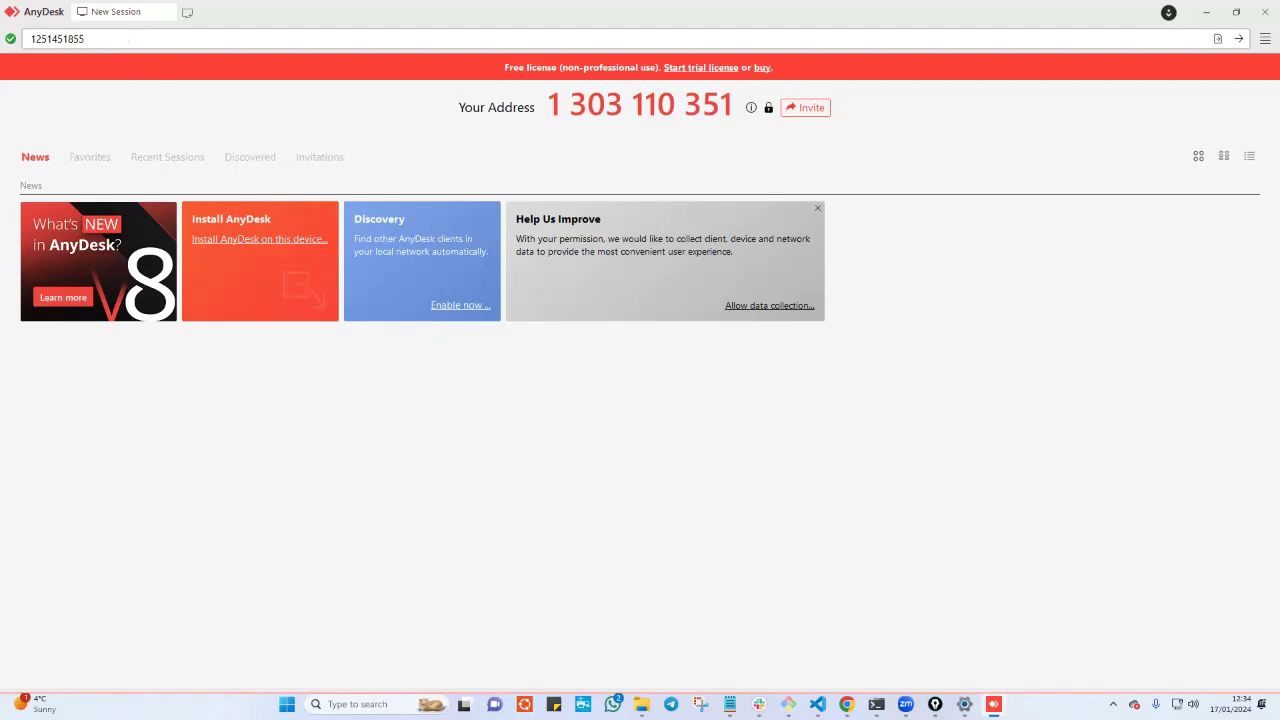